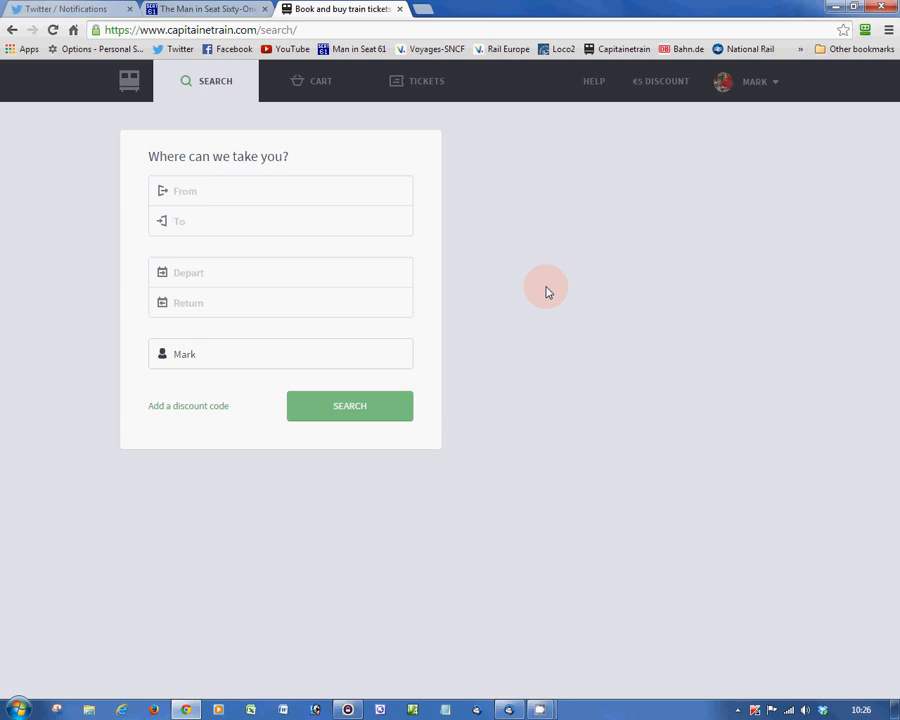
- Set Paris to Barcelona Sants, departing 5 November 2014 from 10:00
left_click(280, 192)
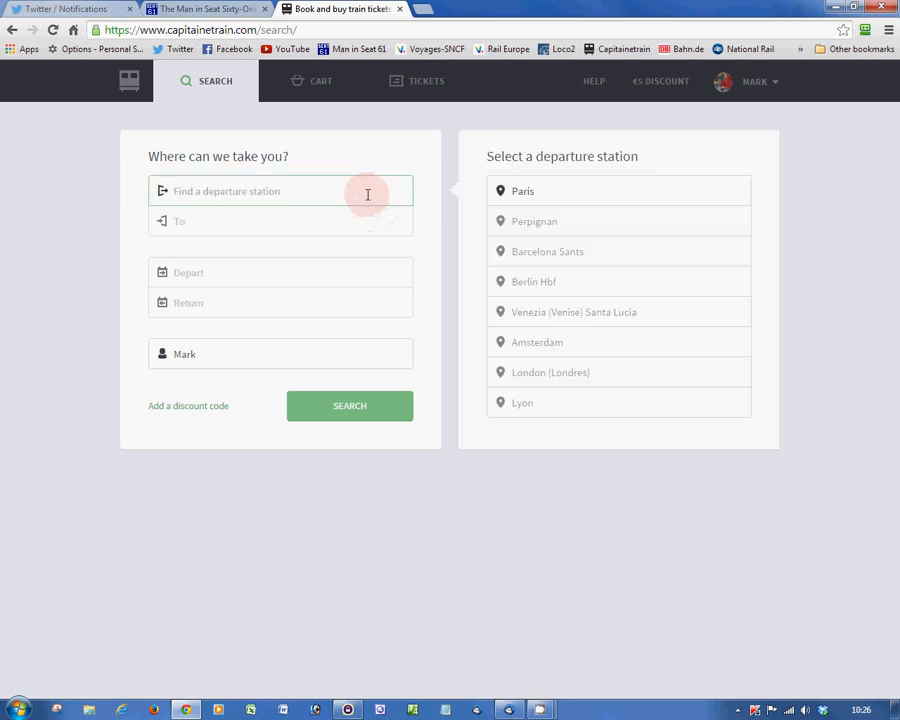
left_click(522, 192)
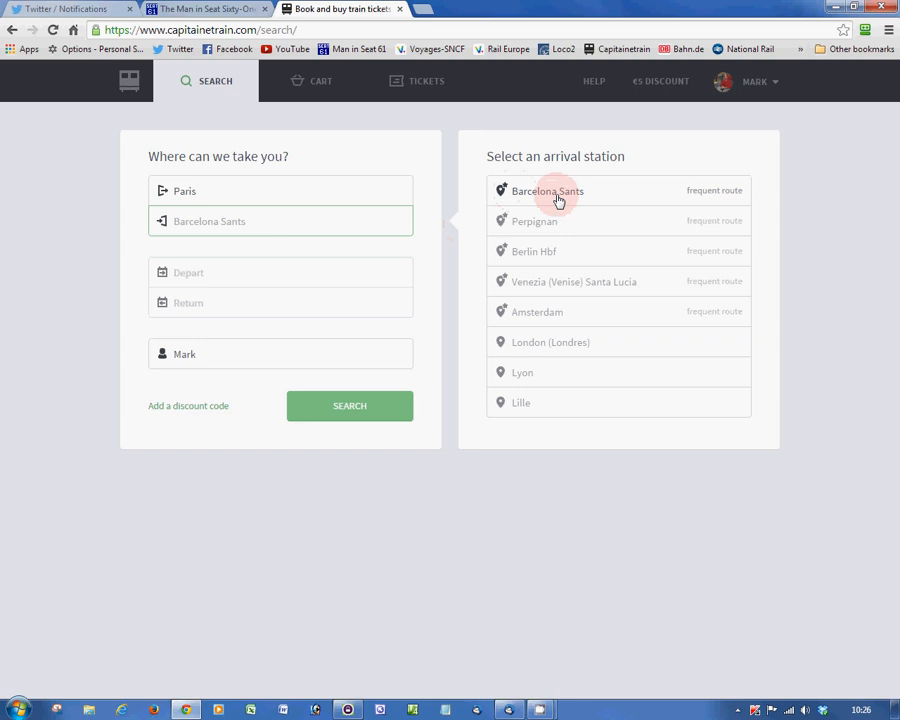
left_click(548, 192)
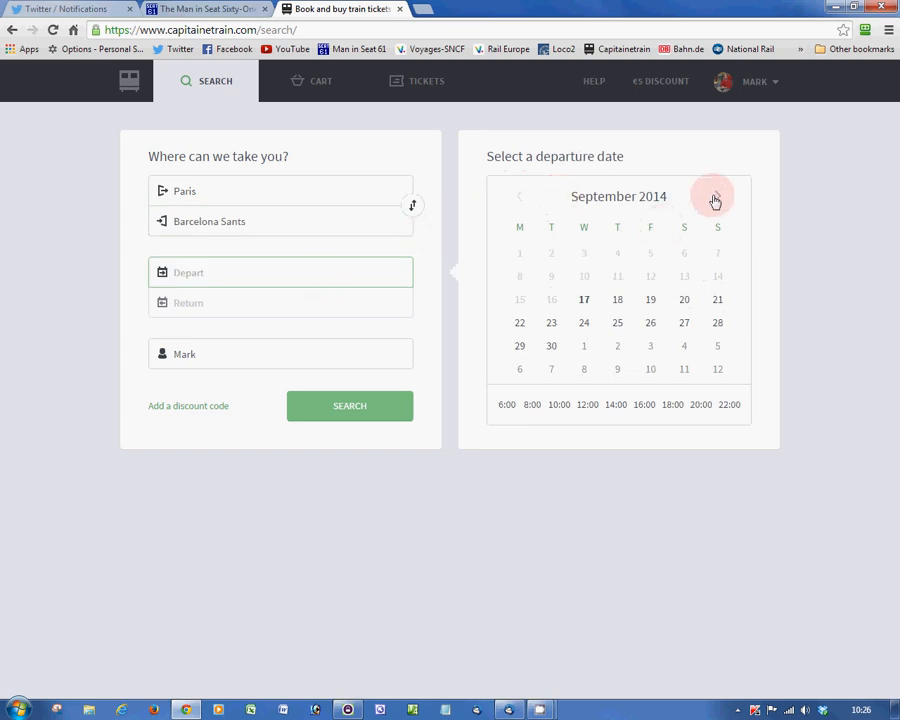
left_click(714, 196)
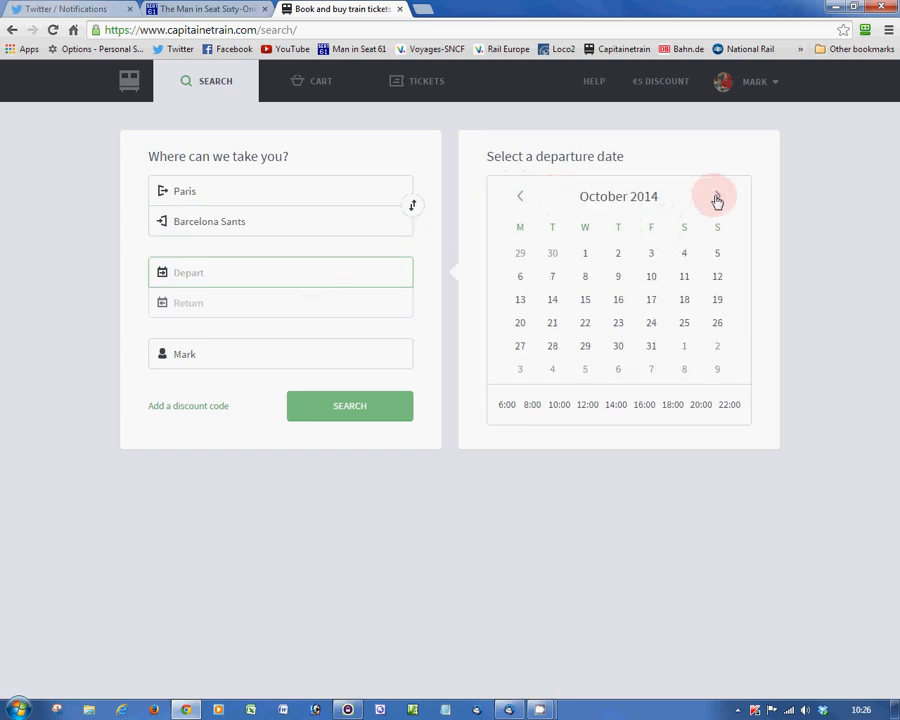
left_click(716, 196)
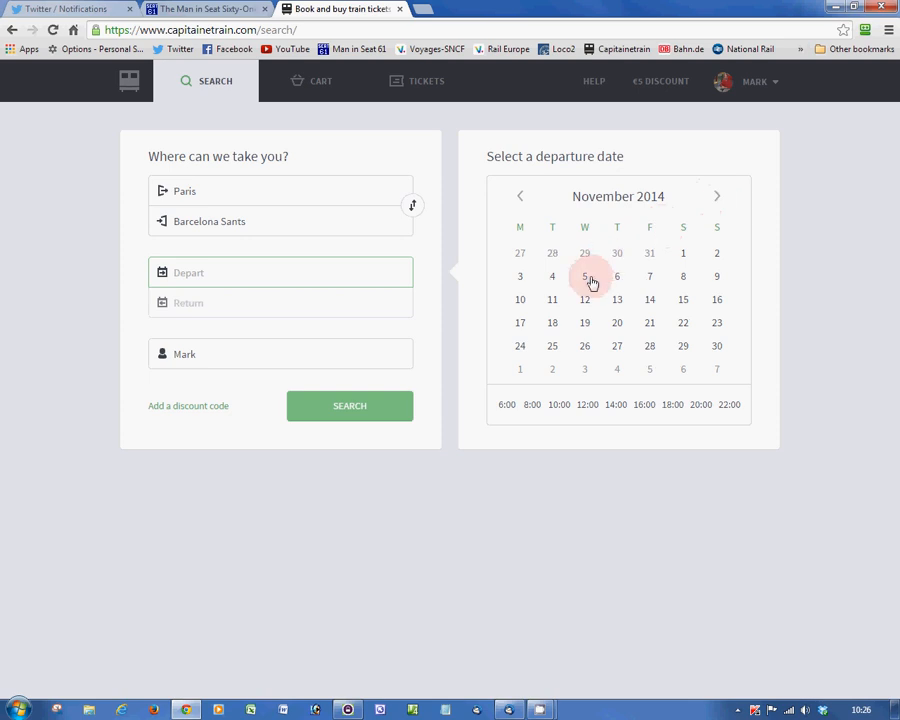
left_click(584, 276)
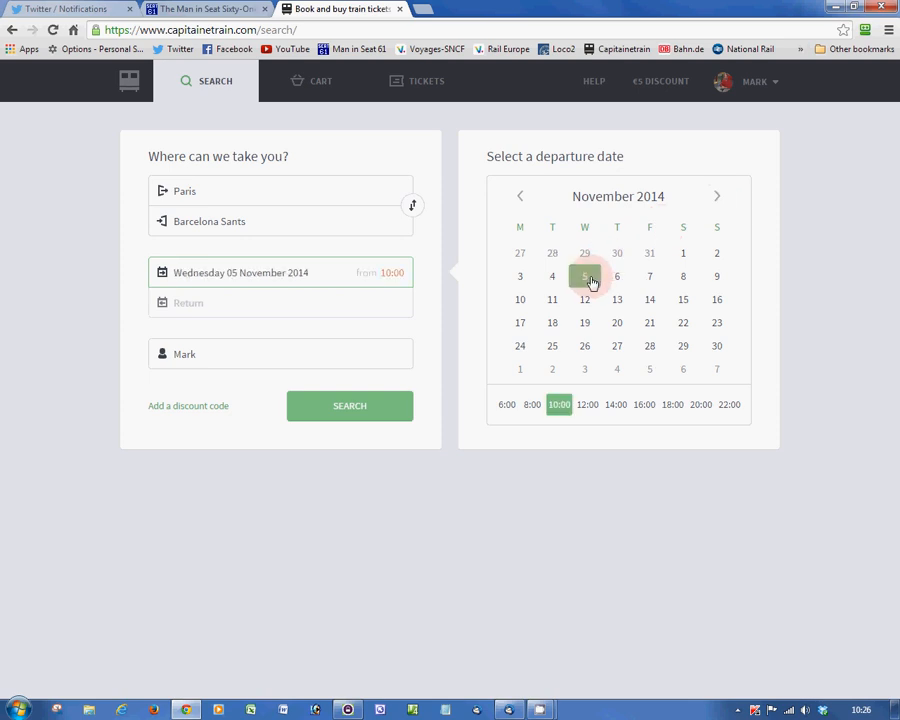
left_click(350, 404)
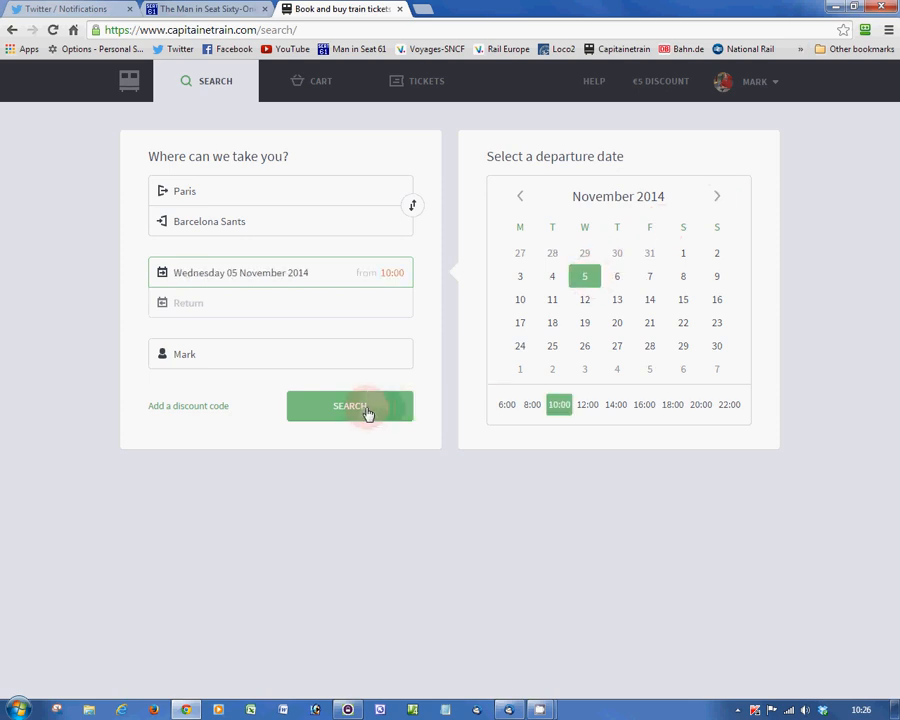
- Search and keep the 14:07 train in 2nd class at €100.00 after checking 1st class
left_click(350, 404)
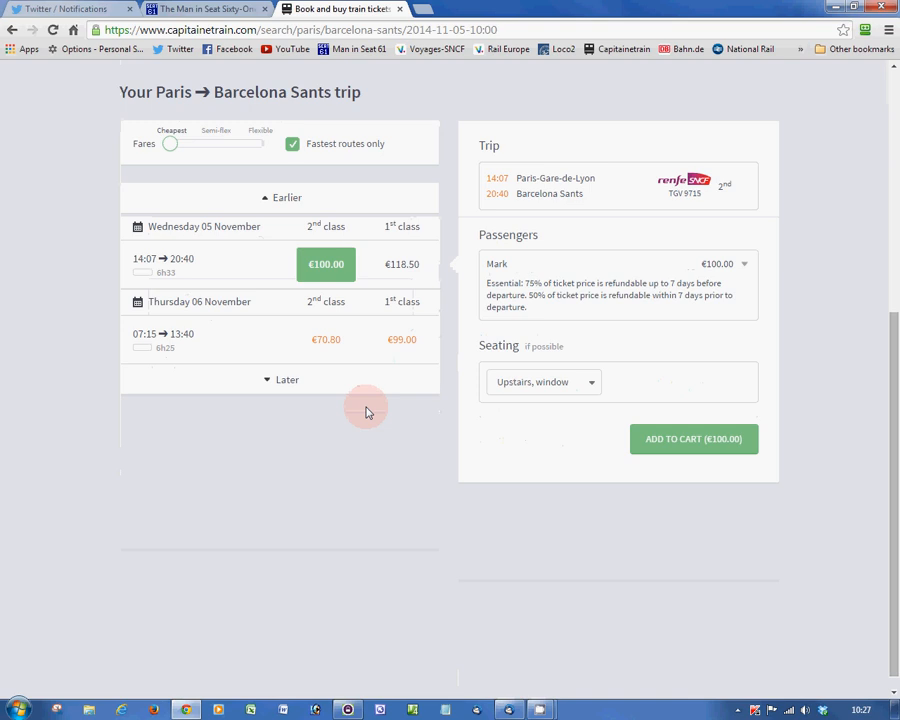
mouse_move(148, 276)
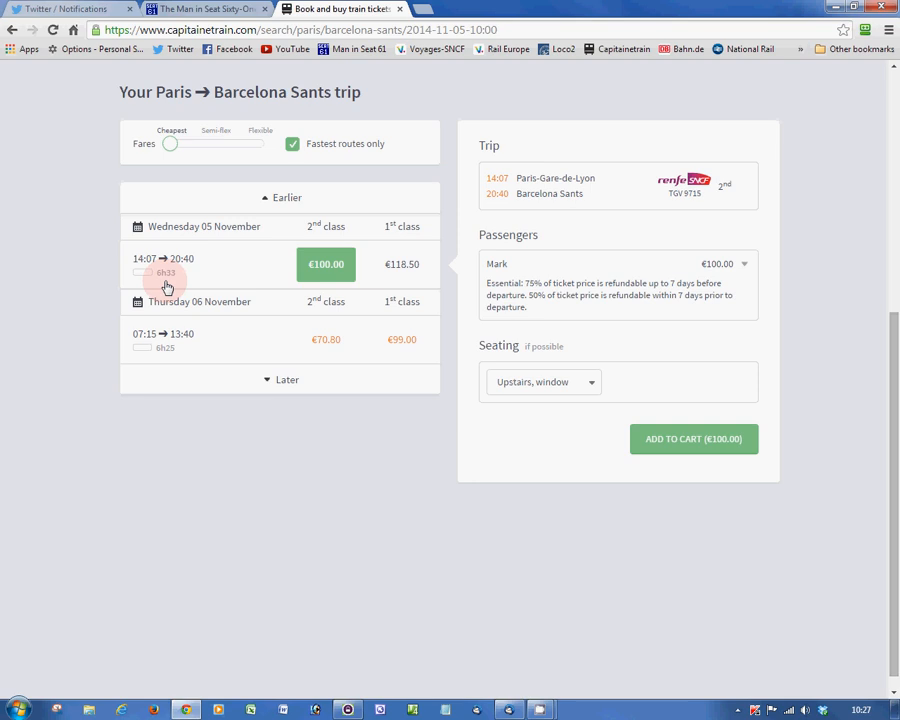
mouse_move(252, 278)
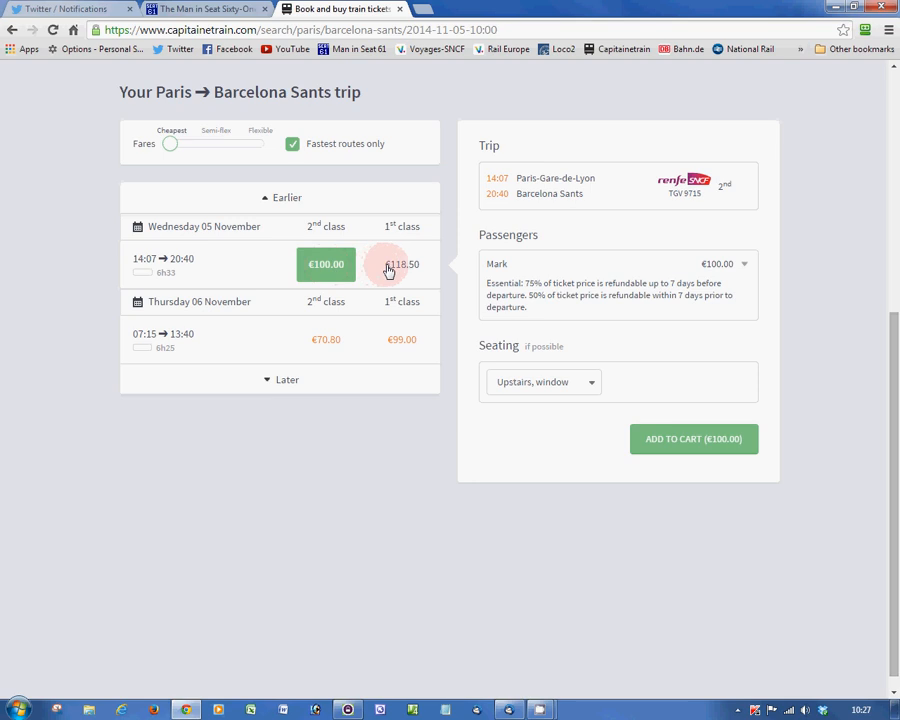
left_click(400, 264)
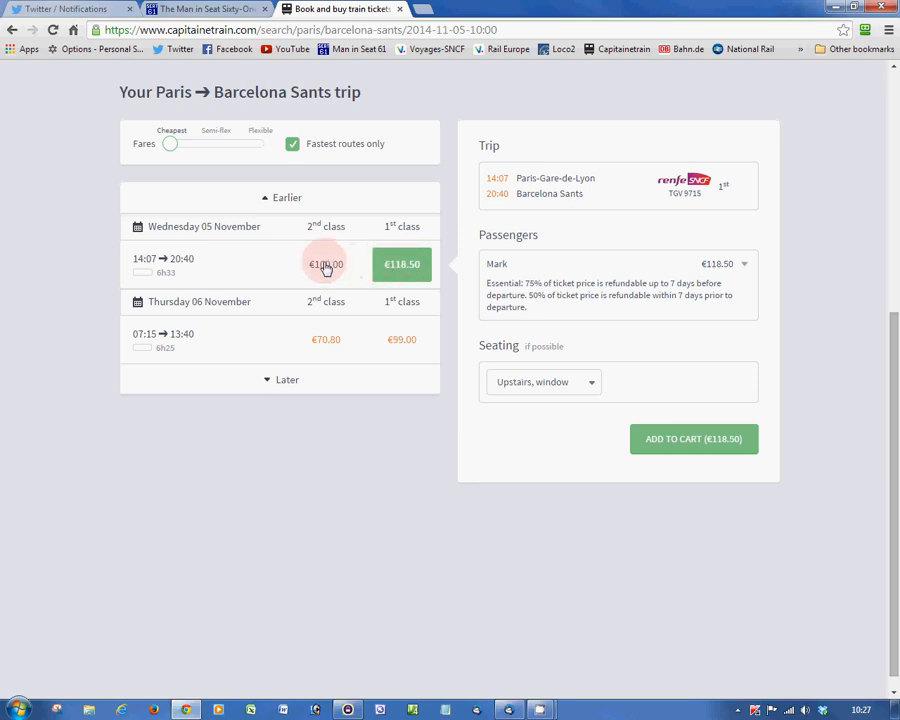
left_click(324, 264)
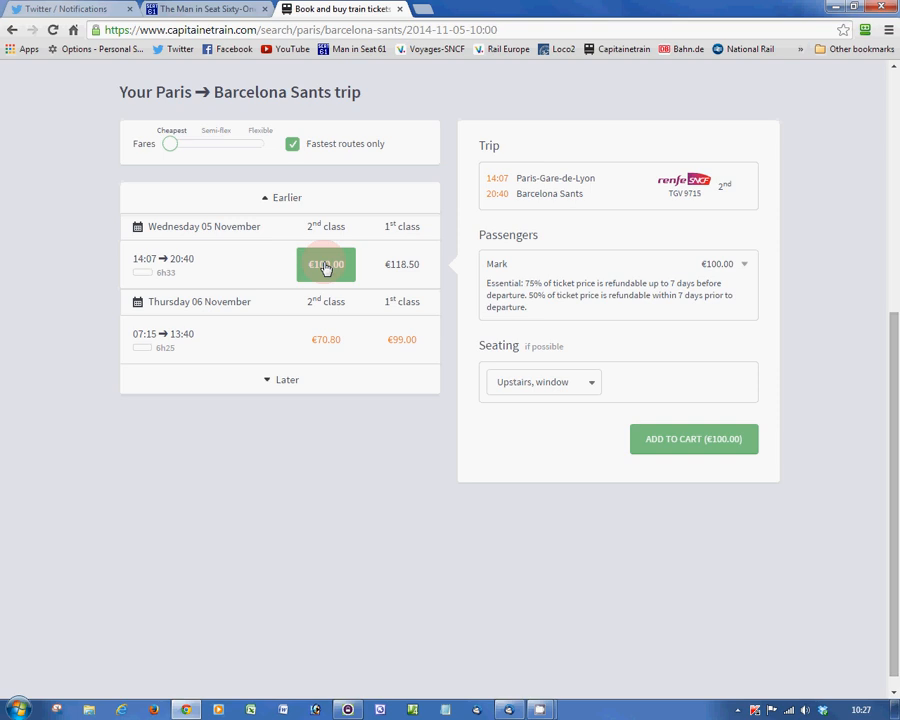
left_click(544, 380)
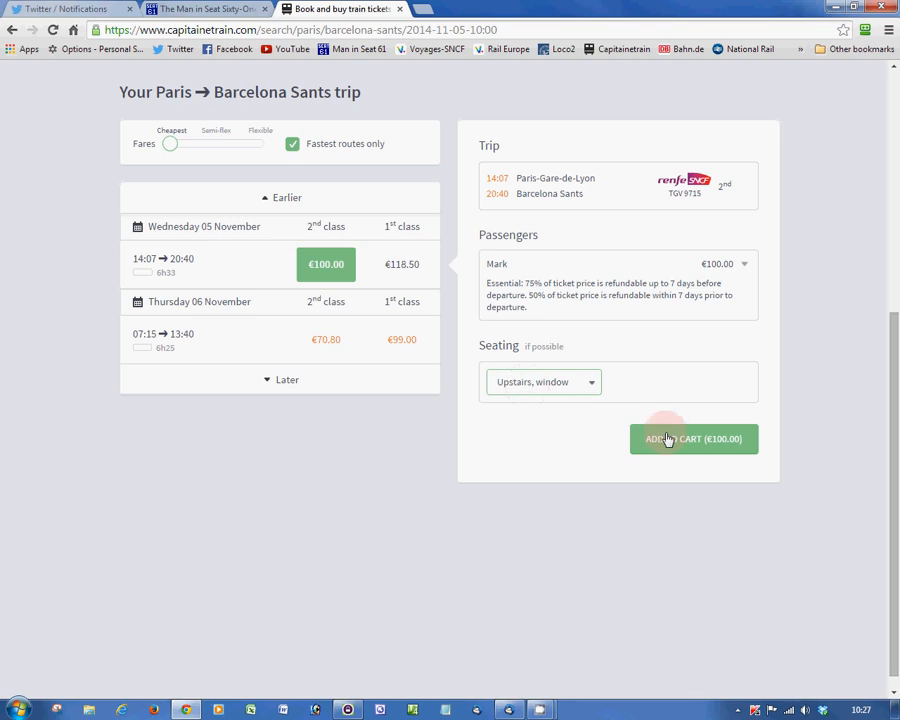
- Add the €100.00 Barcelona Sants ticket to the cart and start another booking
left_click(692, 440)
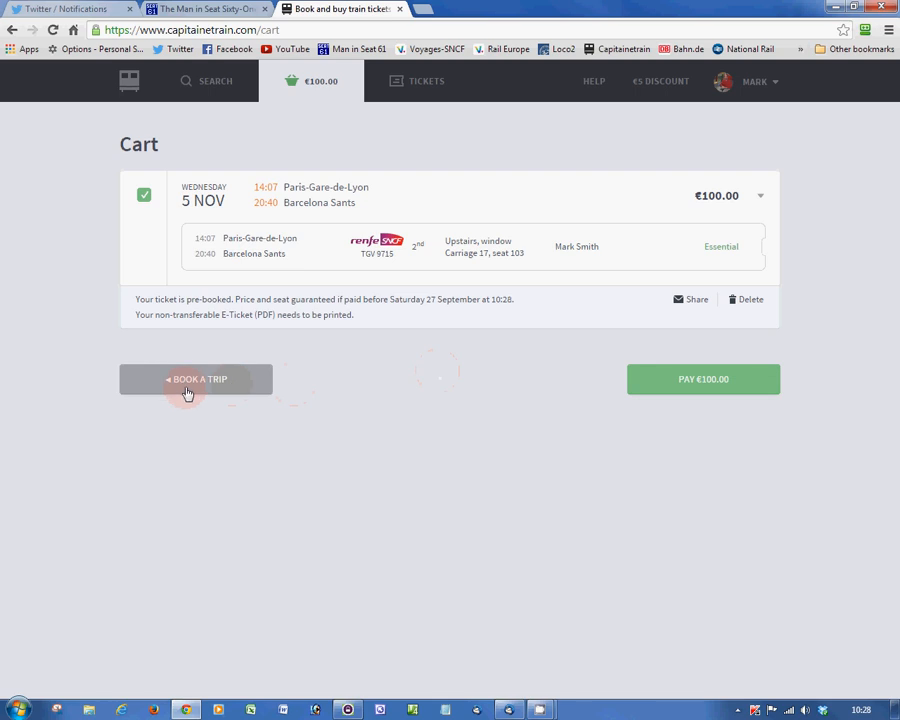
left_click(196, 380)
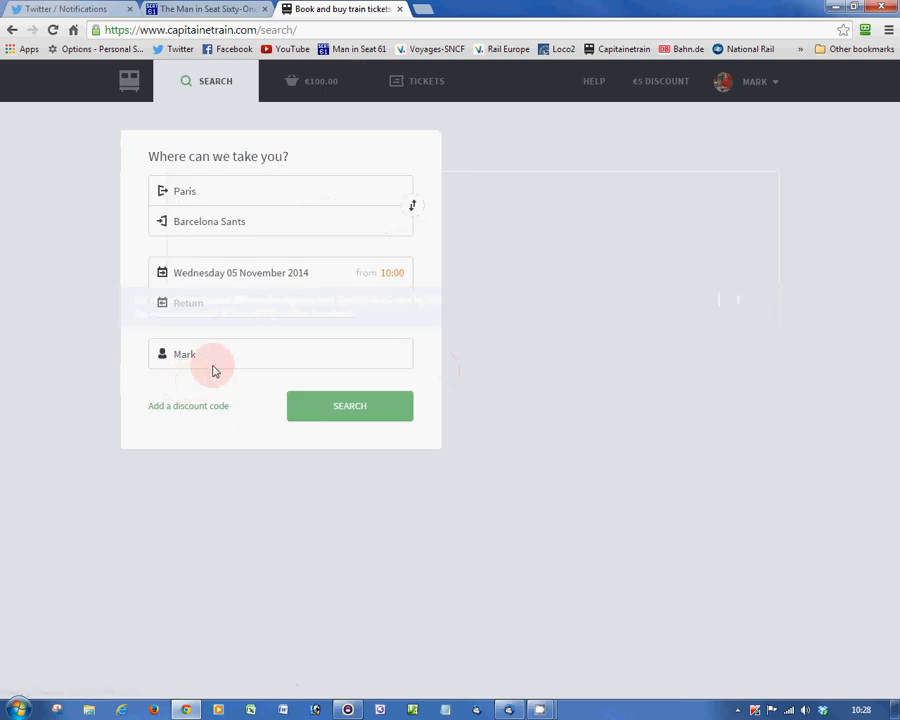
- Search Paris to Perpignan trains for Wednesday 5 November
left_click(280, 220)
type("Perpignan")
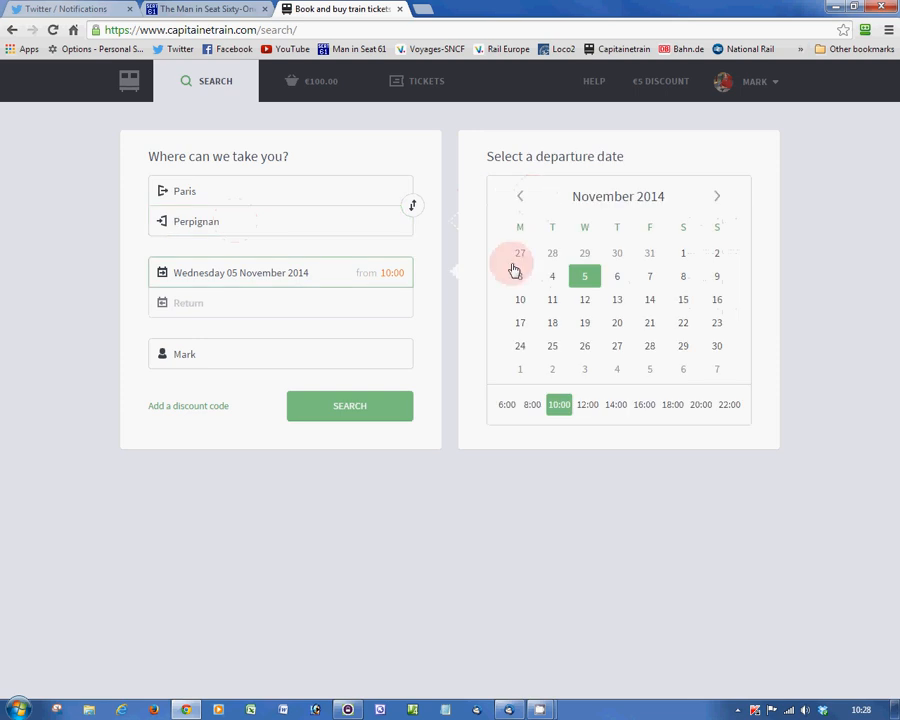
left_click(348, 404)
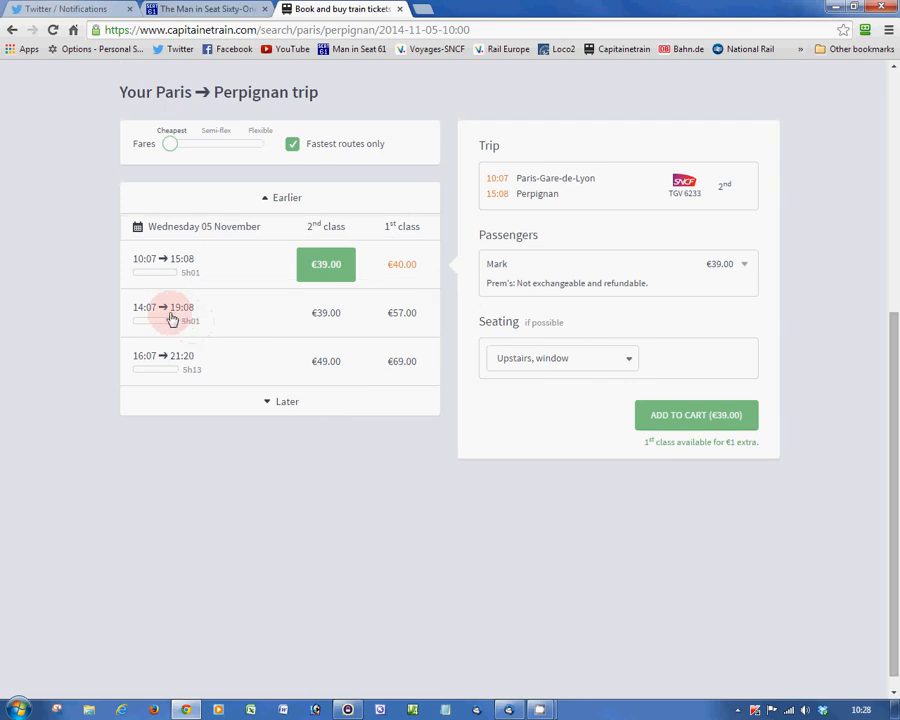
- Add the 14:07–19:08 Paris–Perpignan 2nd-class ticket at €39.00 to the cart
left_click(326, 312)
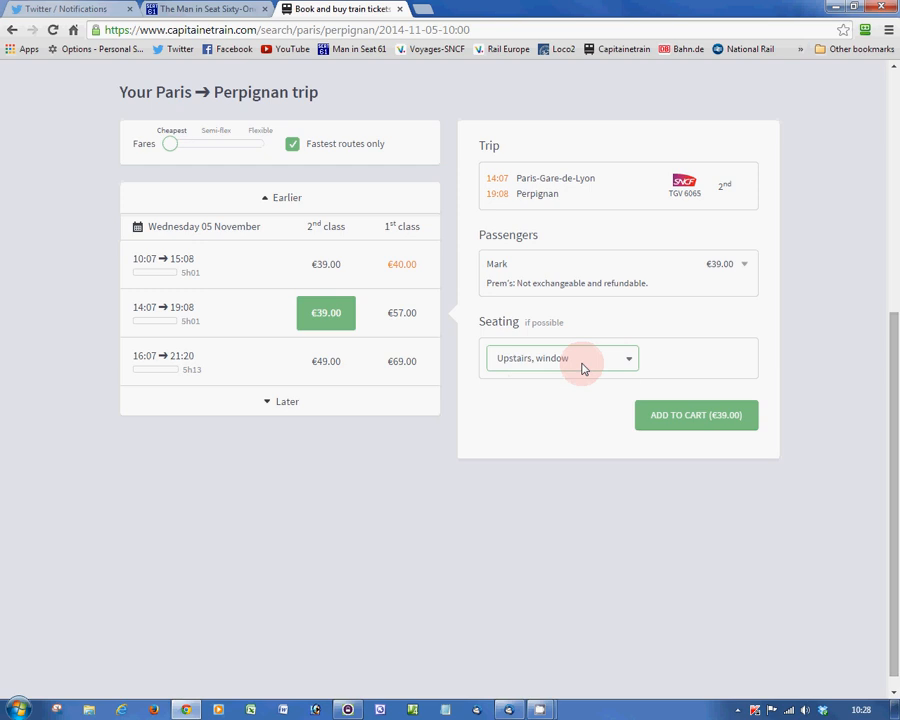
left_click(696, 414)
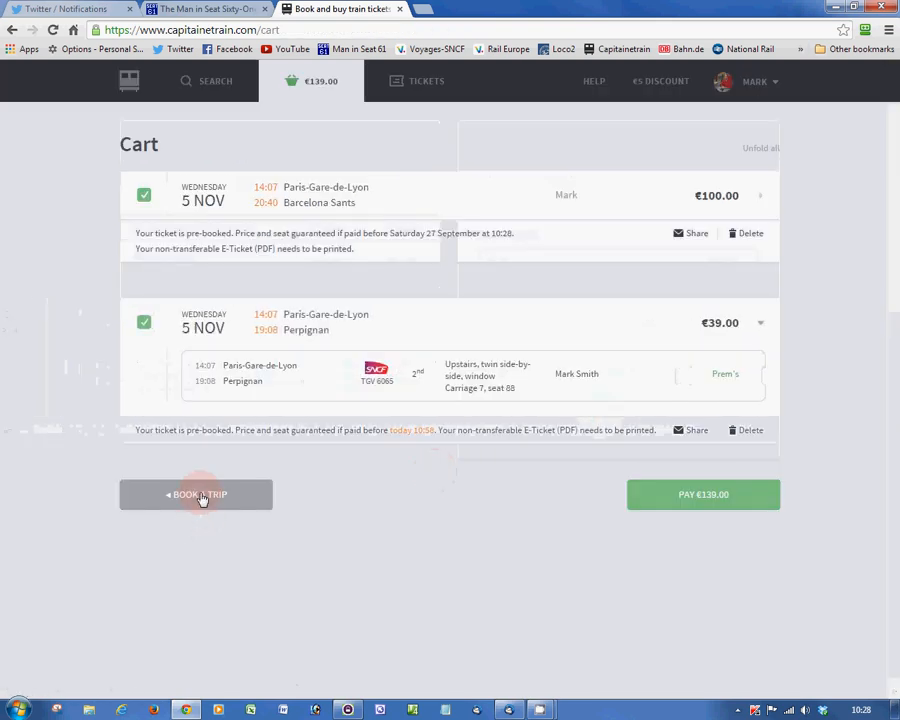
- Start a new trip with Barcelona Sants as arrival, keeping Wed 5 Nov from 10:00
left_click(196, 494)
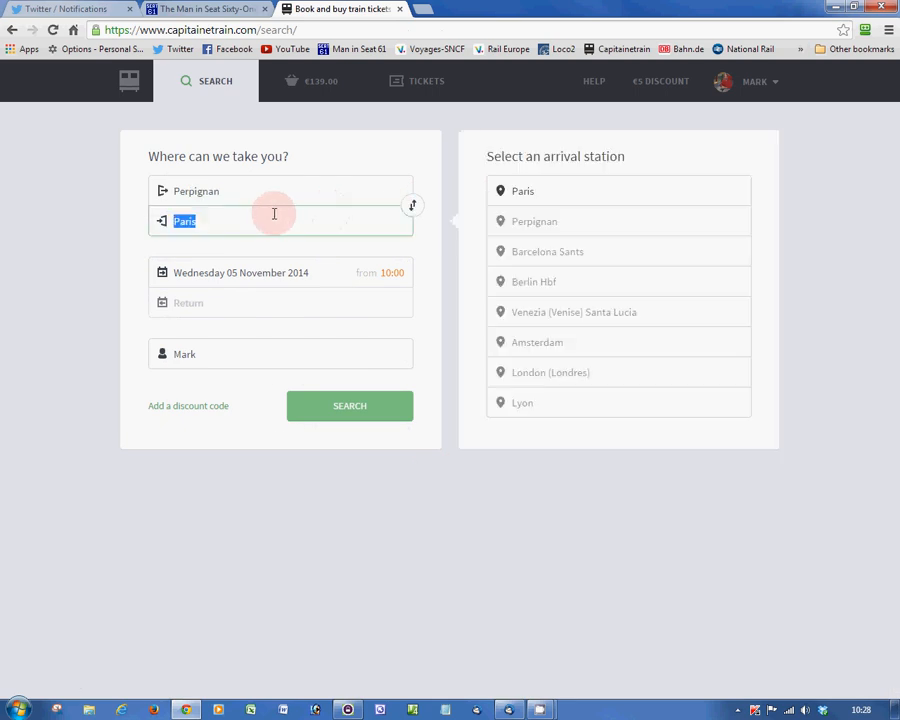
type("bar")
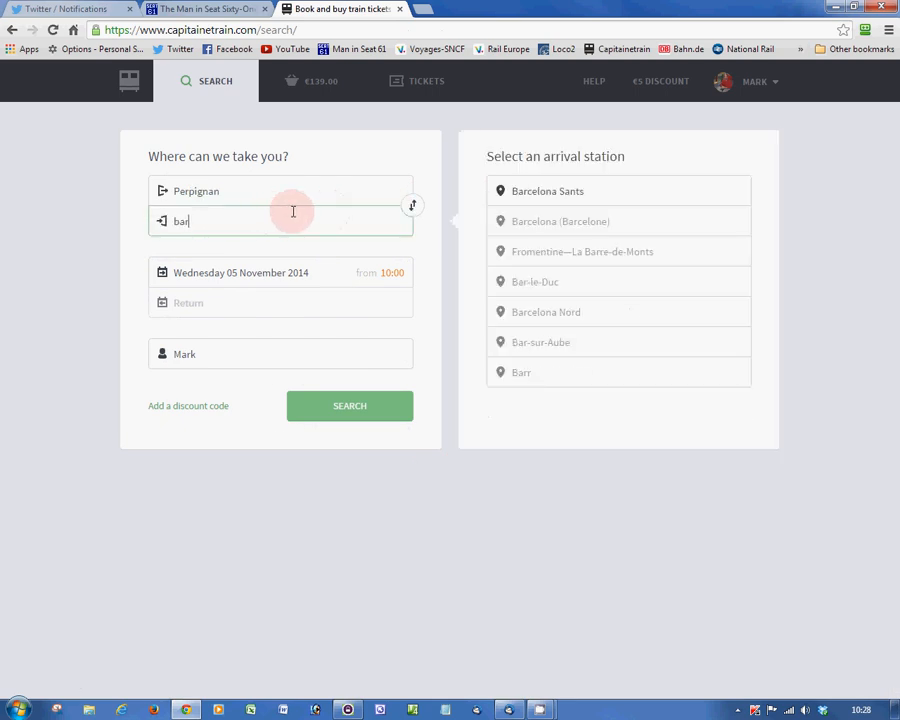
left_click(548, 192)
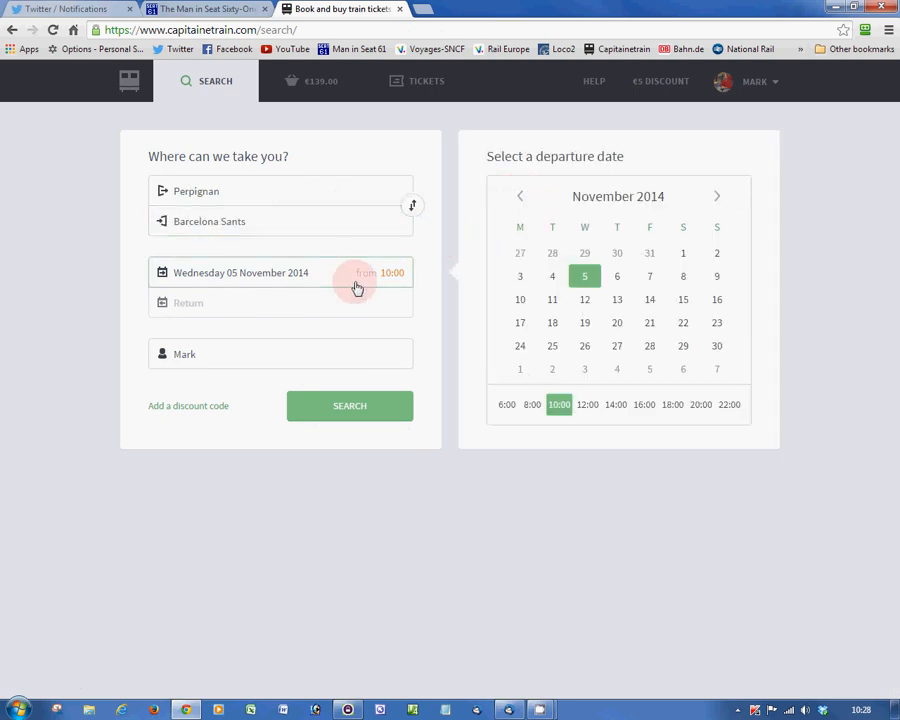
left_click(348, 404)
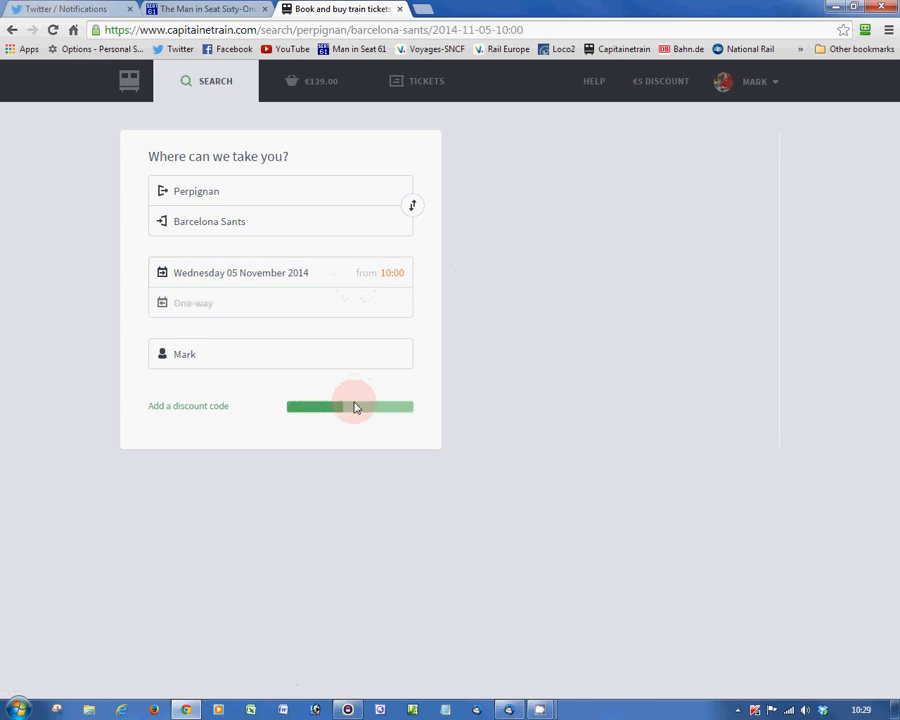
- Choose the 19:13 Perpignan–Barcelona Sants €29.00 fare with an upstairs window seat
left_click(350, 404)
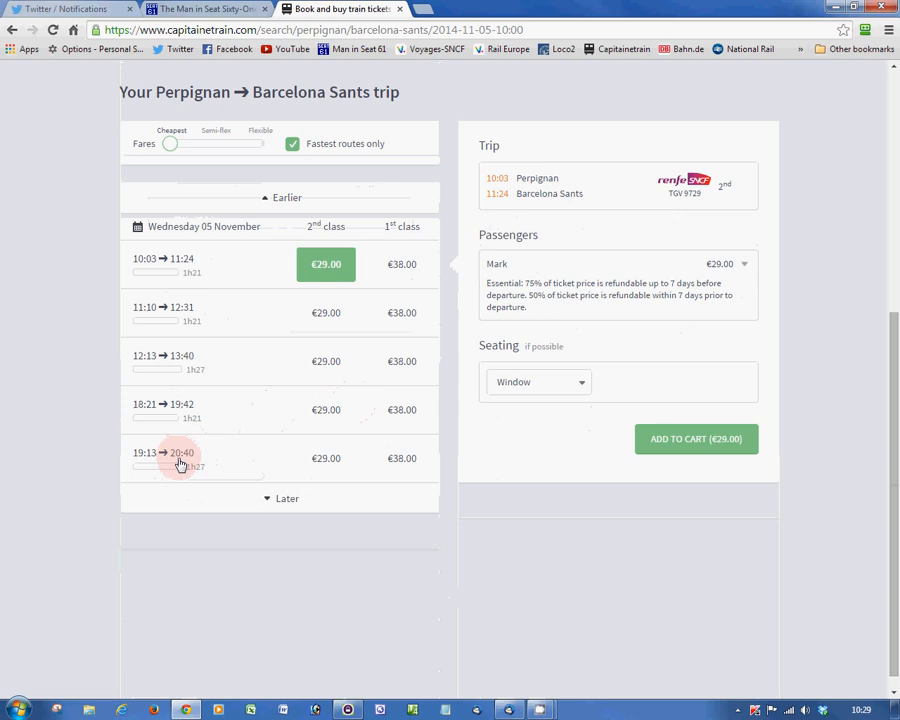
left_click(326, 458)
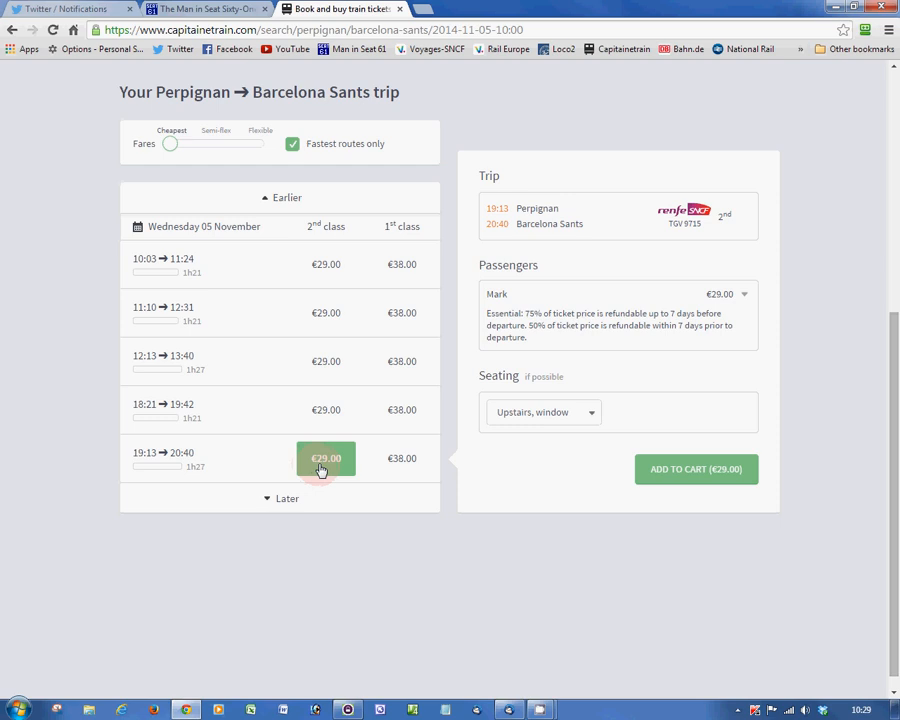
left_click(544, 412)
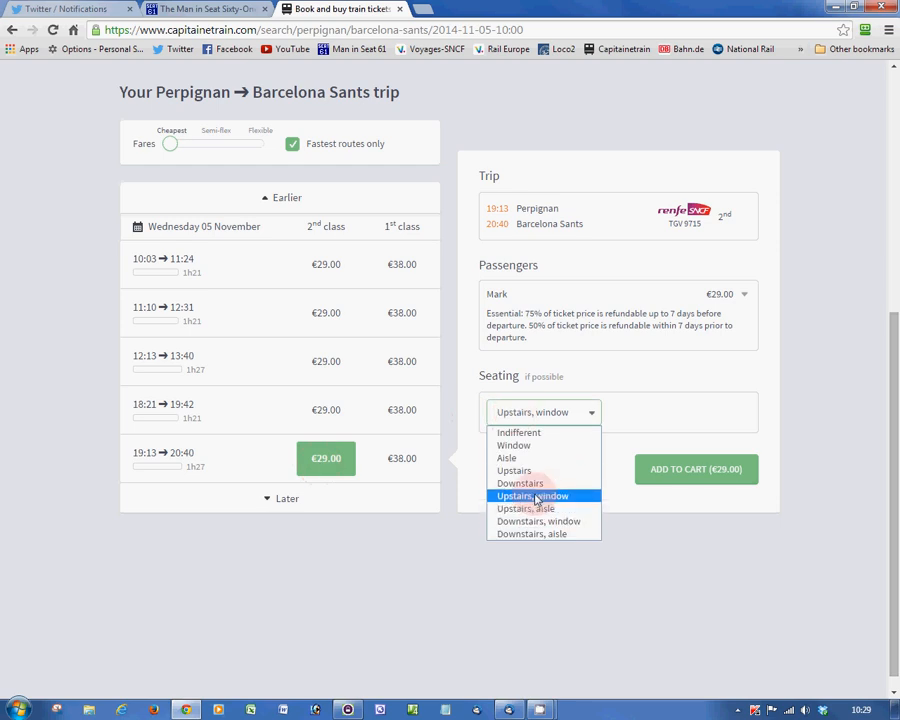
left_click(532, 496)
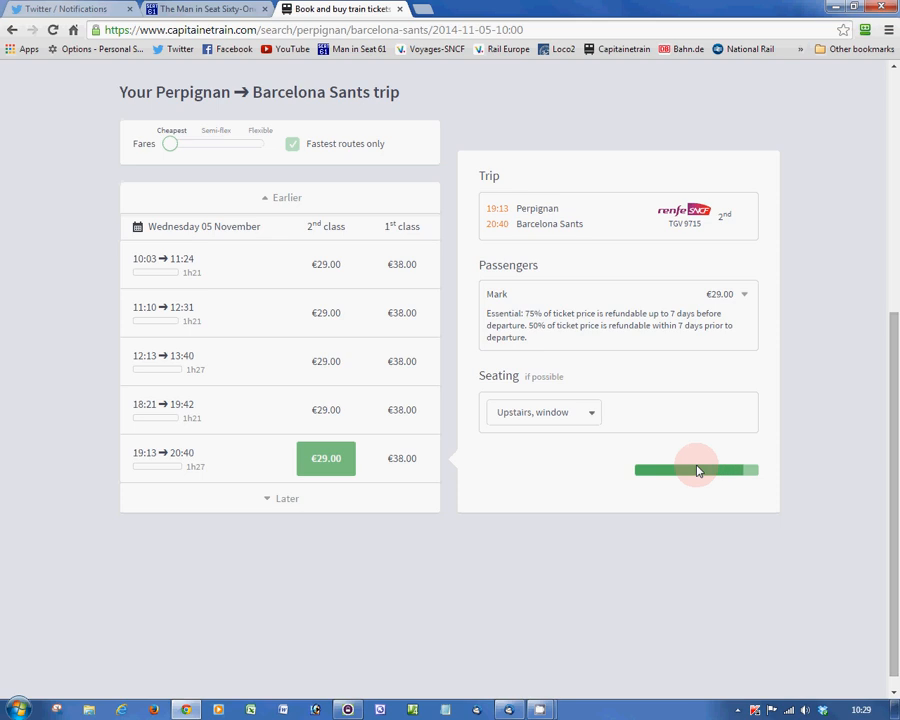
- Add the €29.00 Perpignan–Barcelona ticket and delete the €100.00 direct Paris–Barcelona trip
left_click(696, 470)
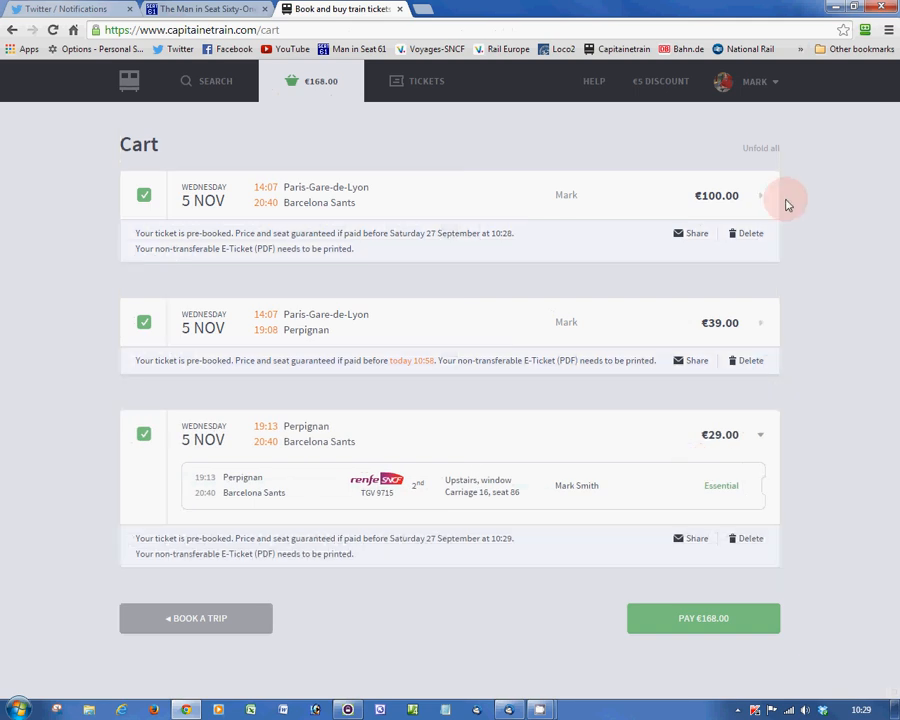
mouse_move(776, 328)
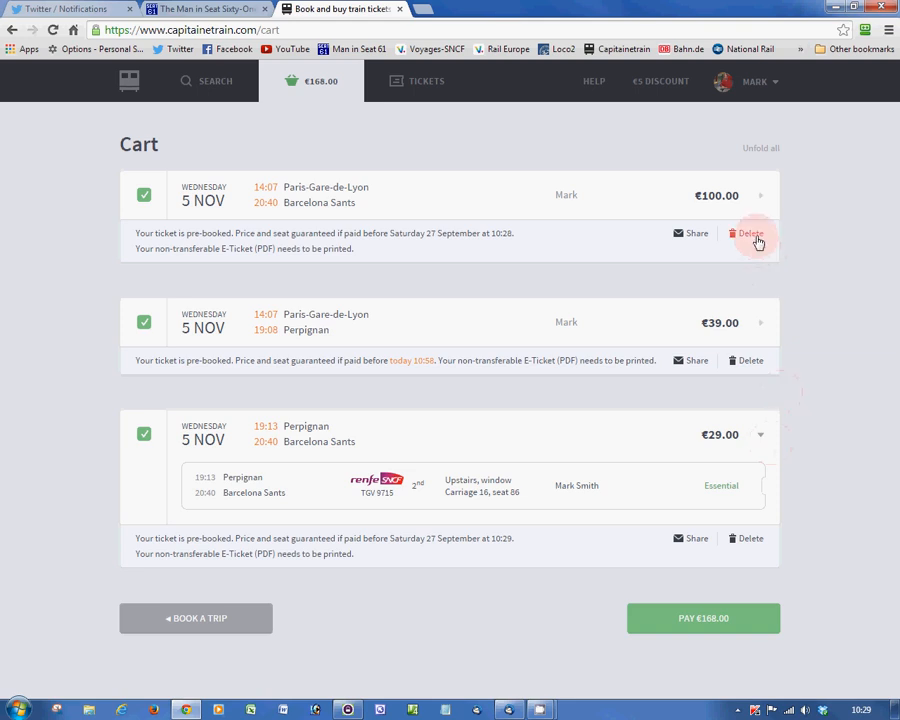
left_click(748, 232)
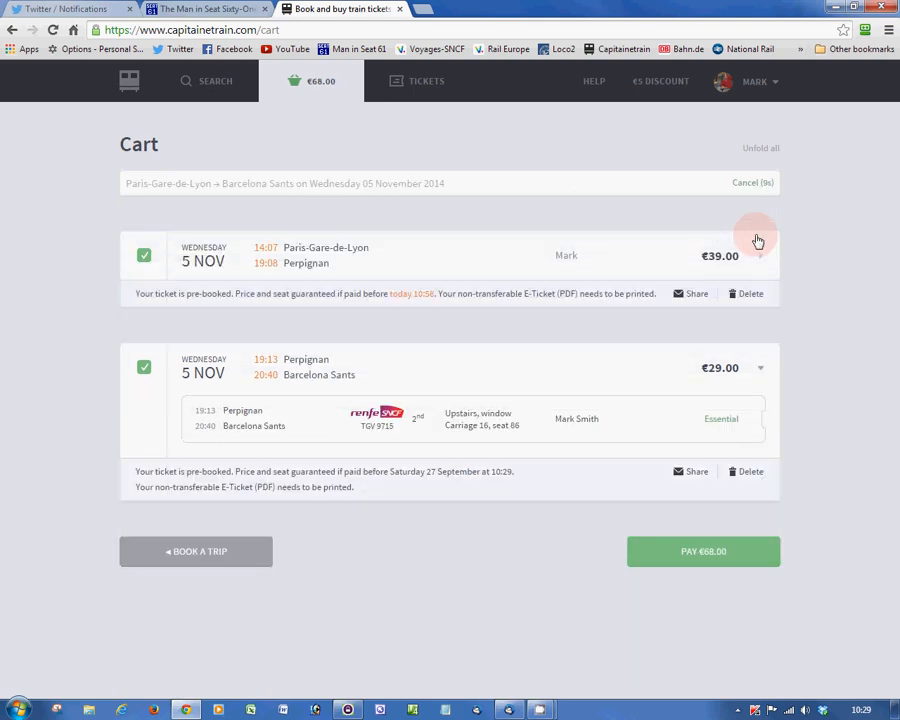
mouse_move(824, 320)
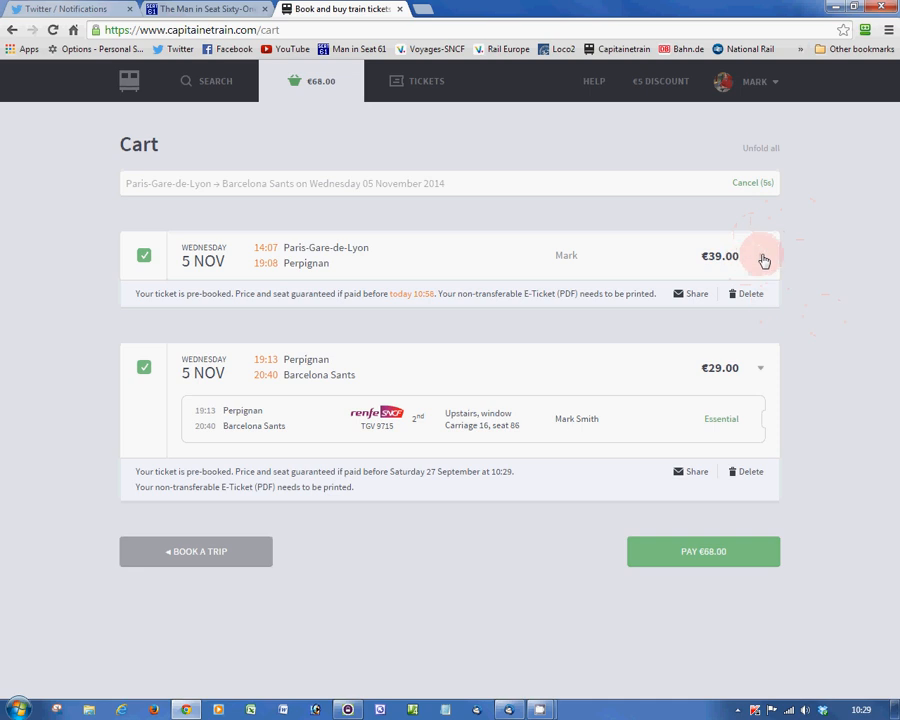
- Expand the €39.00 Paris–Perpignan entry showing TGV 6163, carriage 7, seat 86
left_click(762, 256)
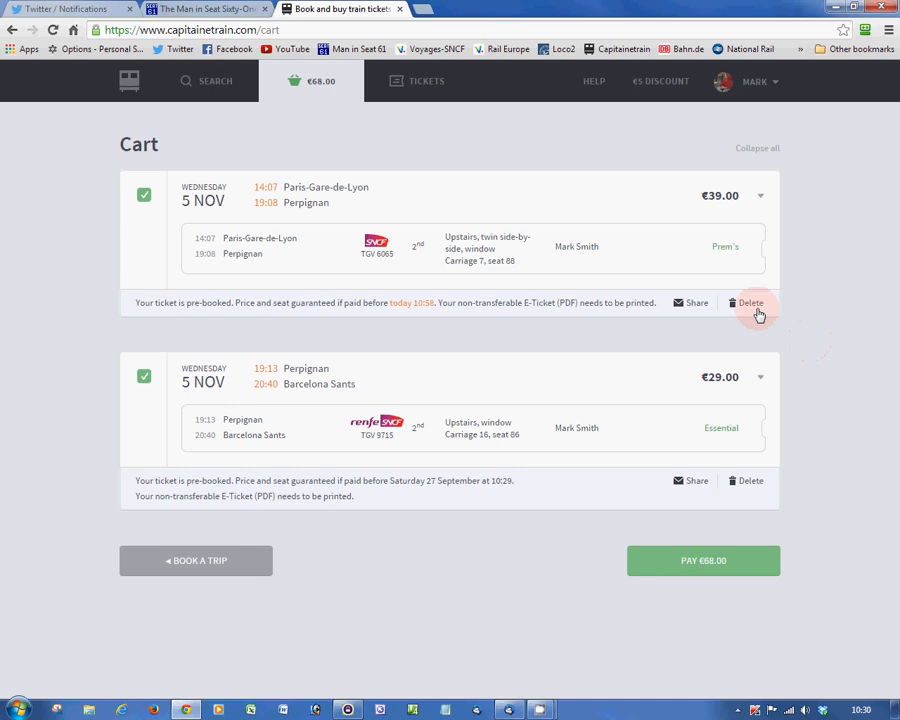
mouse_move(556, 272)
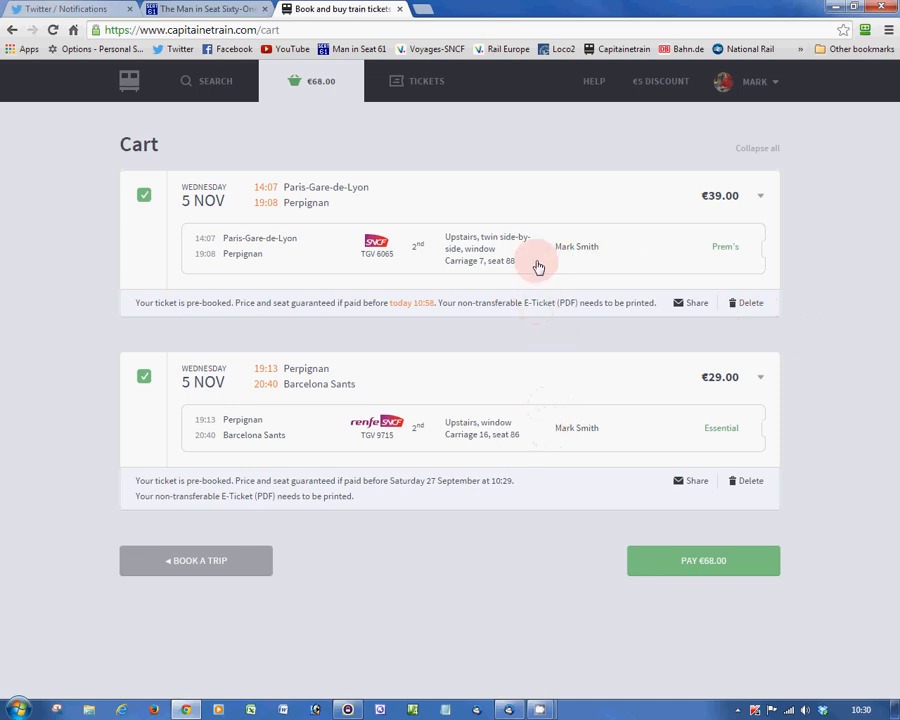
mouse_move(556, 420)
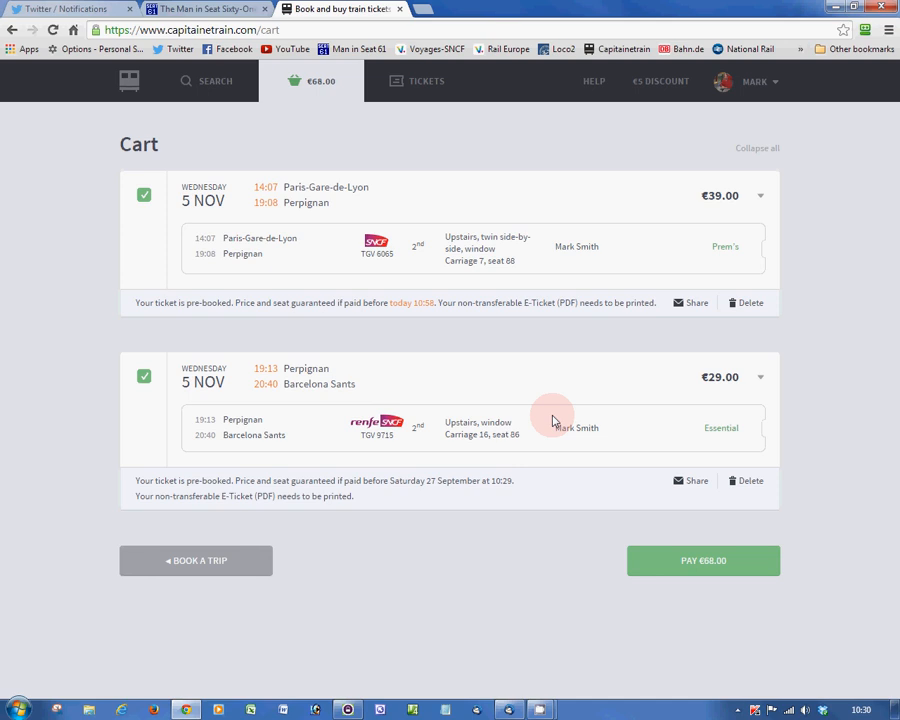
mouse_move(508, 268)
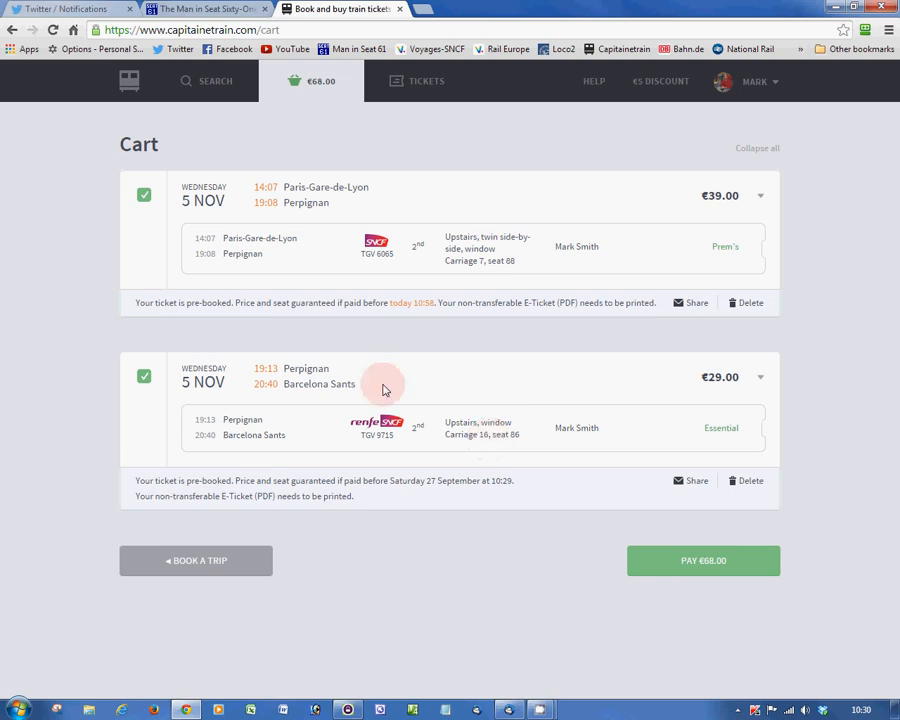
mouse_move(204, 330)
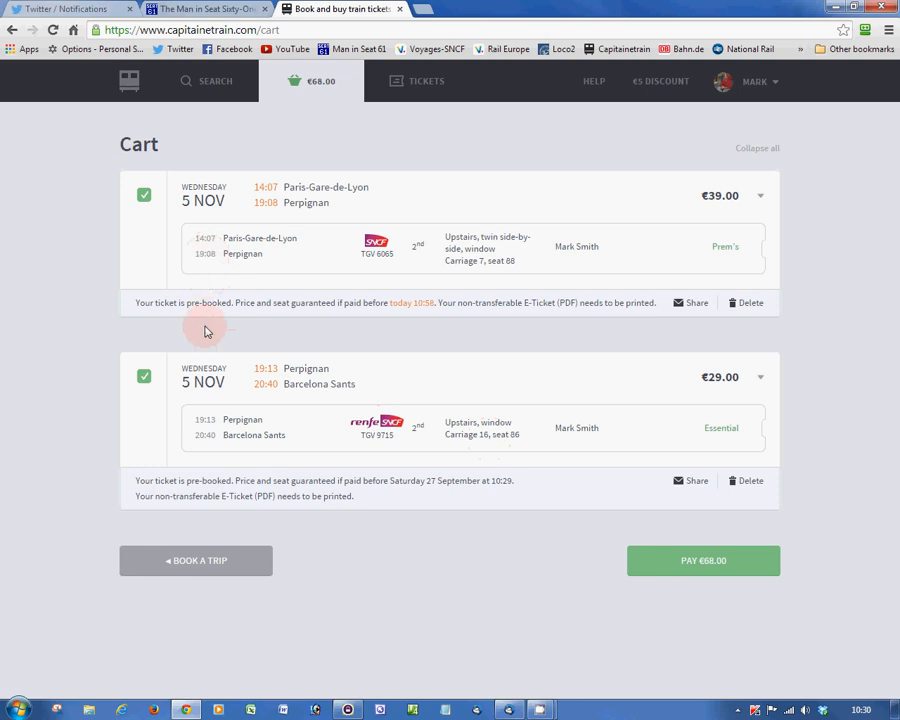
mouse_move(212, 424)
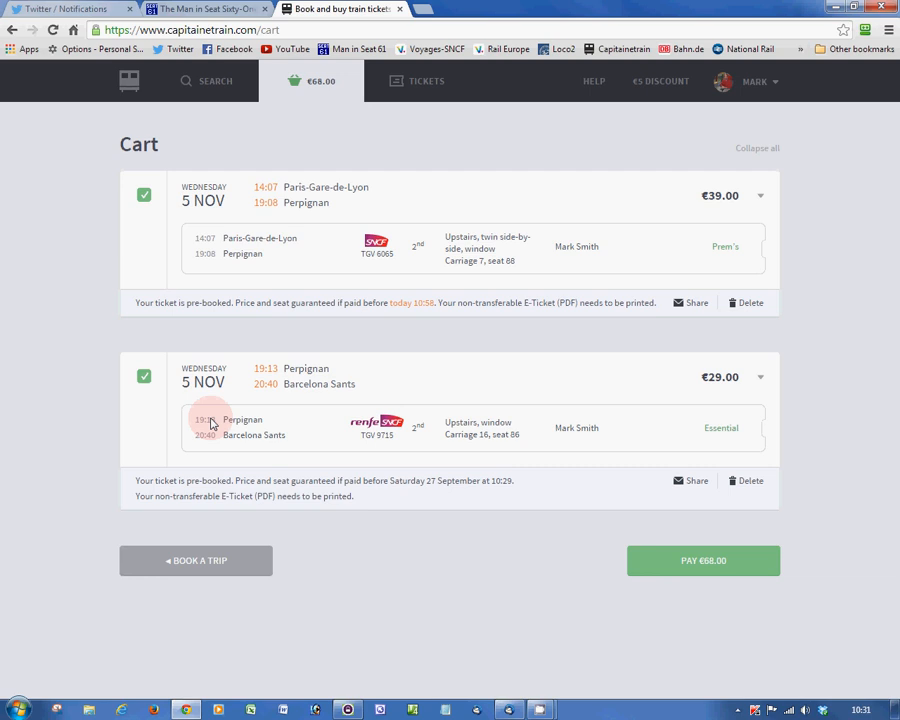
mouse_move(848, 414)
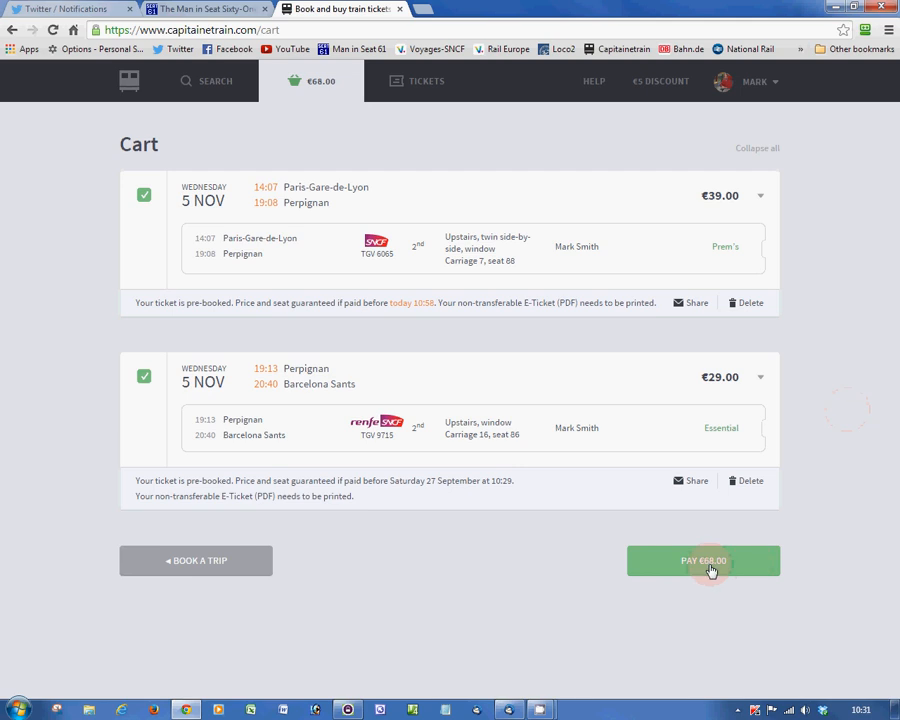
- Start payment of €68.00 for the two tickets in the cart
left_click(704, 560)
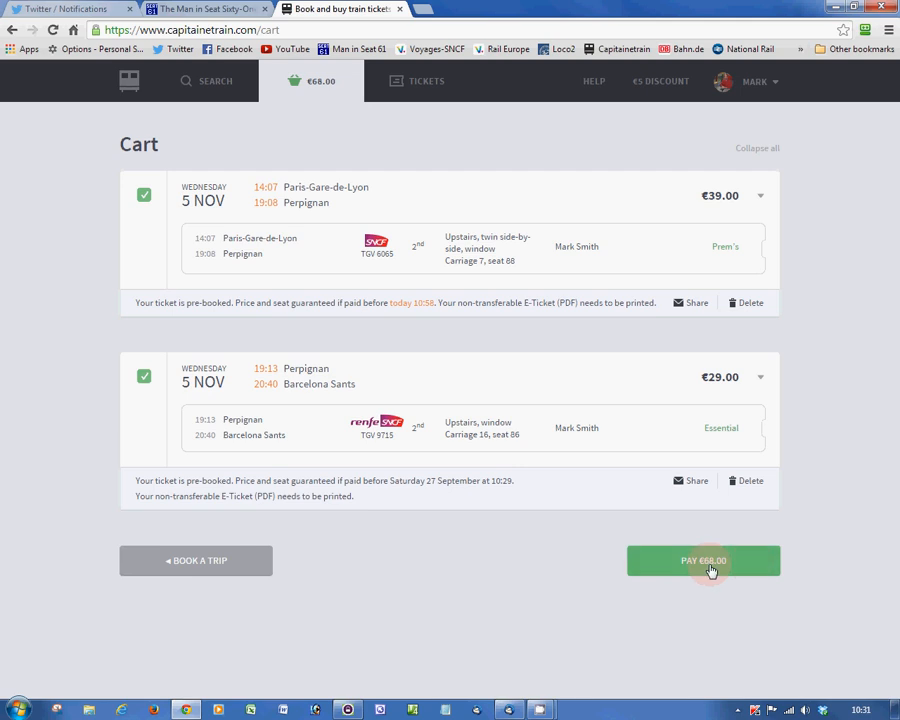
left_click(704, 560)
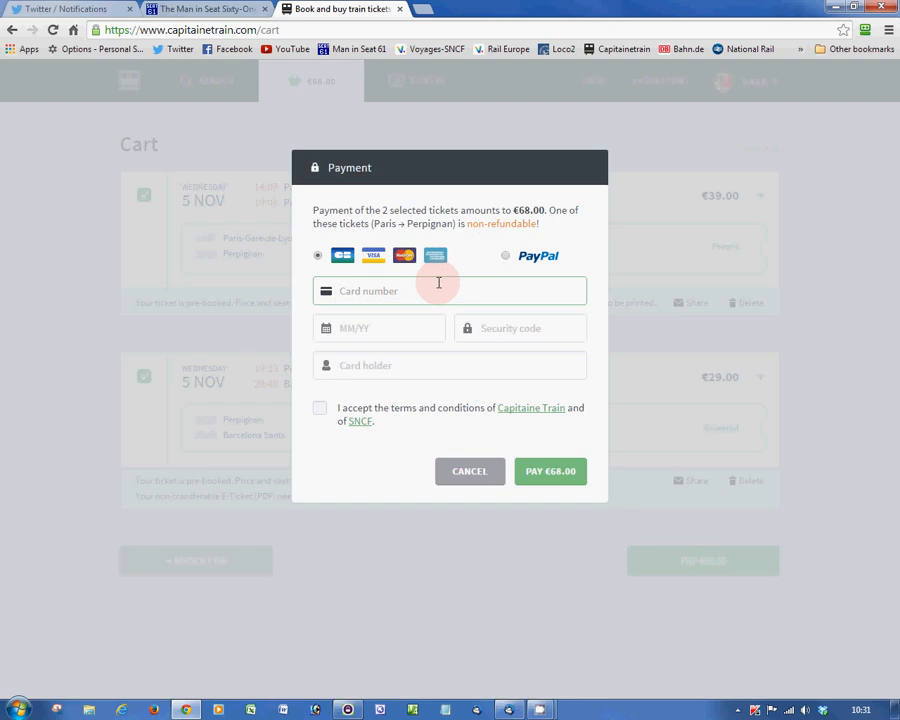